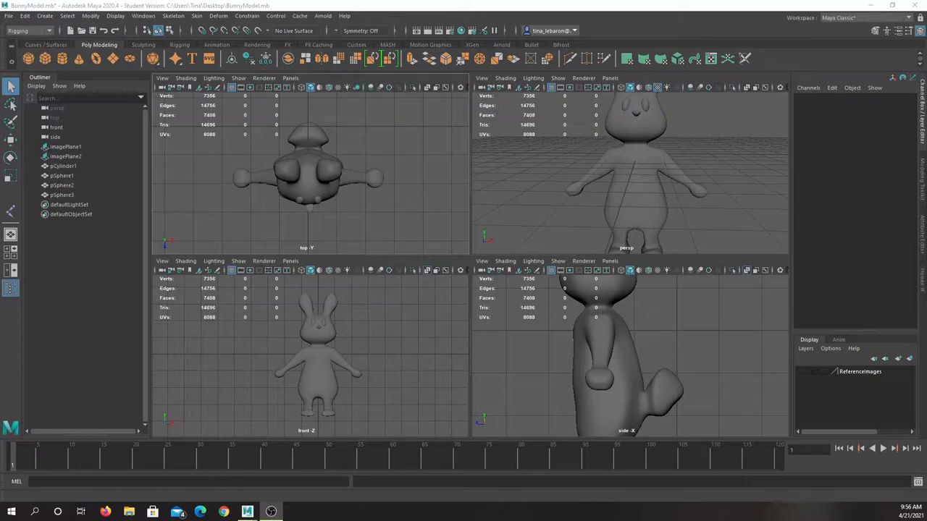
mouse_move(279, 426)
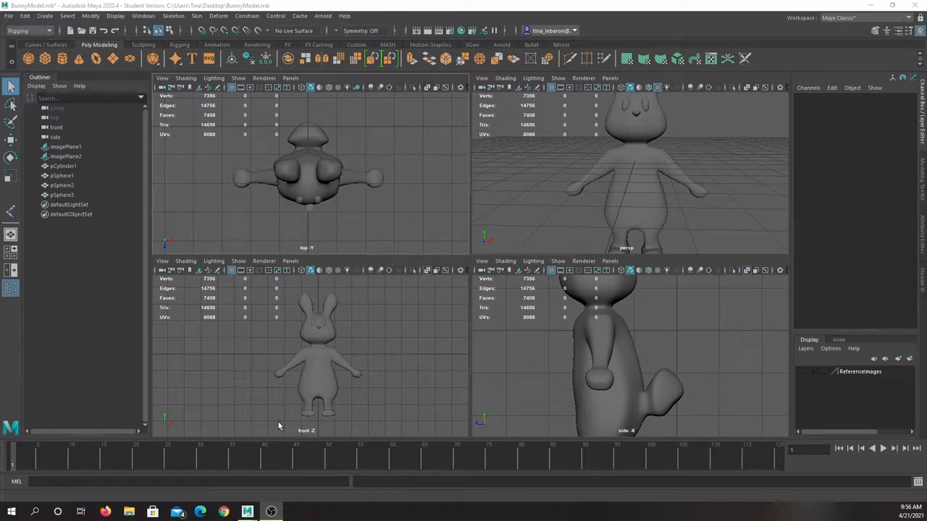
mouse_move(278, 385)
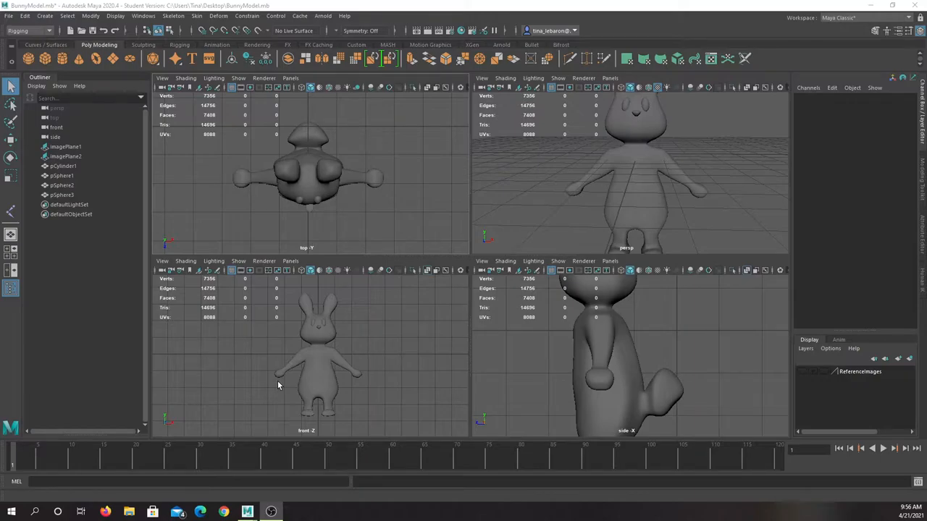
mouse_move(223, 6)
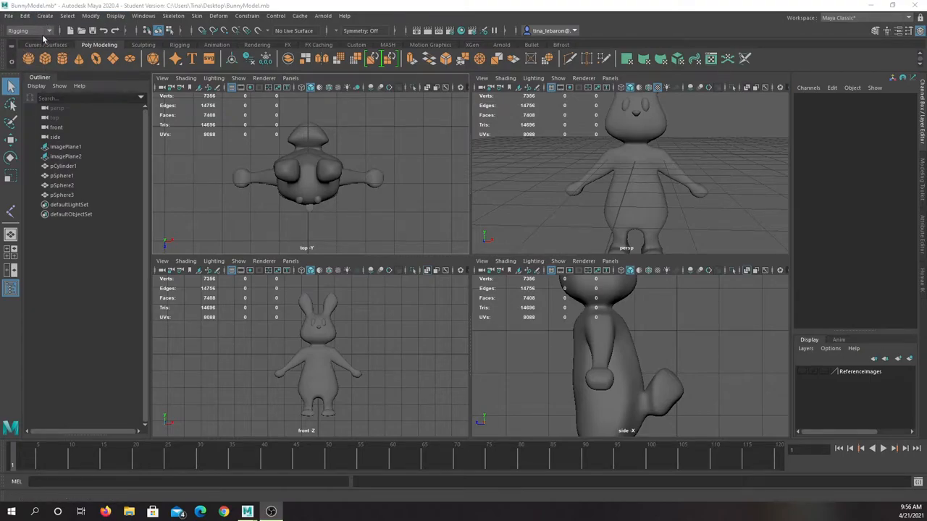
Step: Switch Maya to the Rigging menu set from the menu set dropdown
left_click(28, 30)
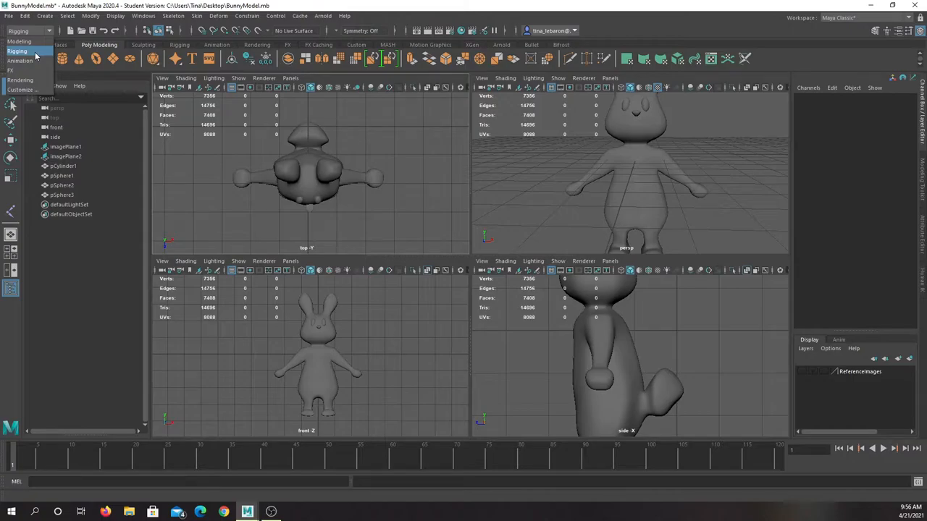
left_click(174, 15)
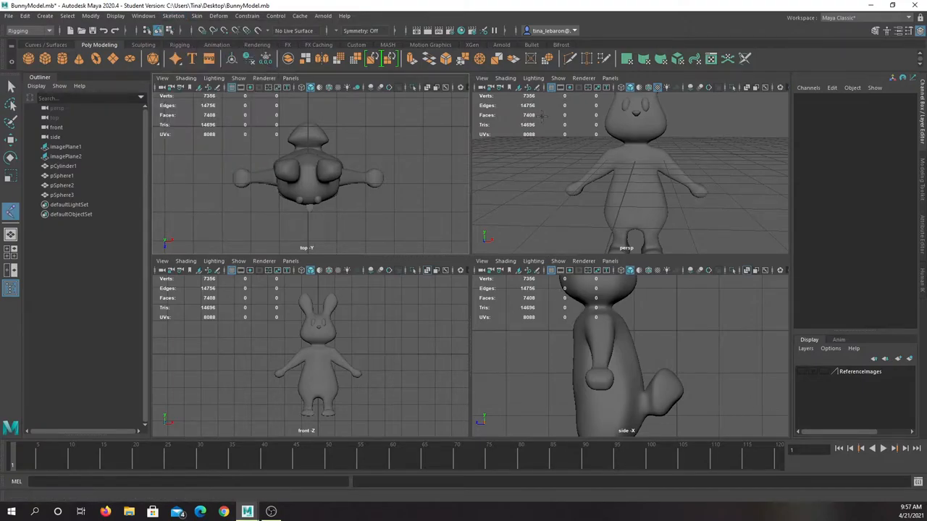
mouse_move(674, 163)
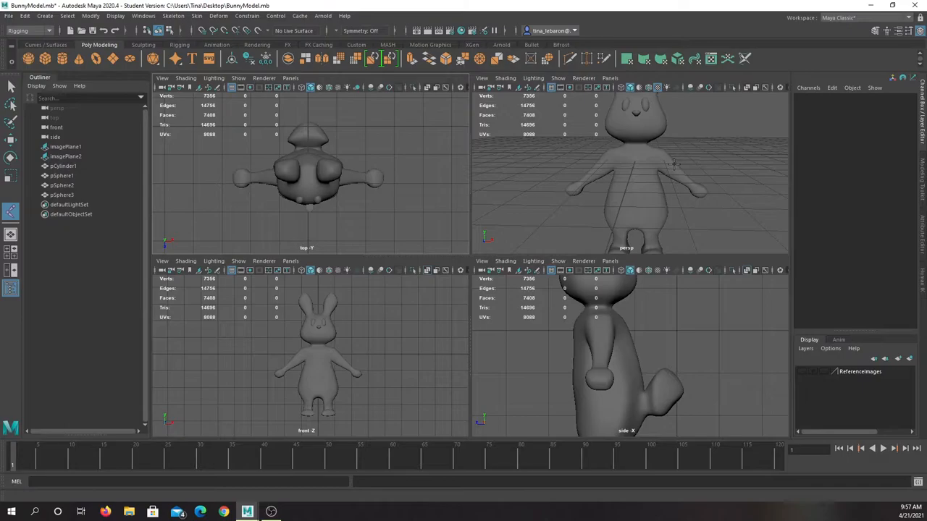
mouse_move(409, 365)
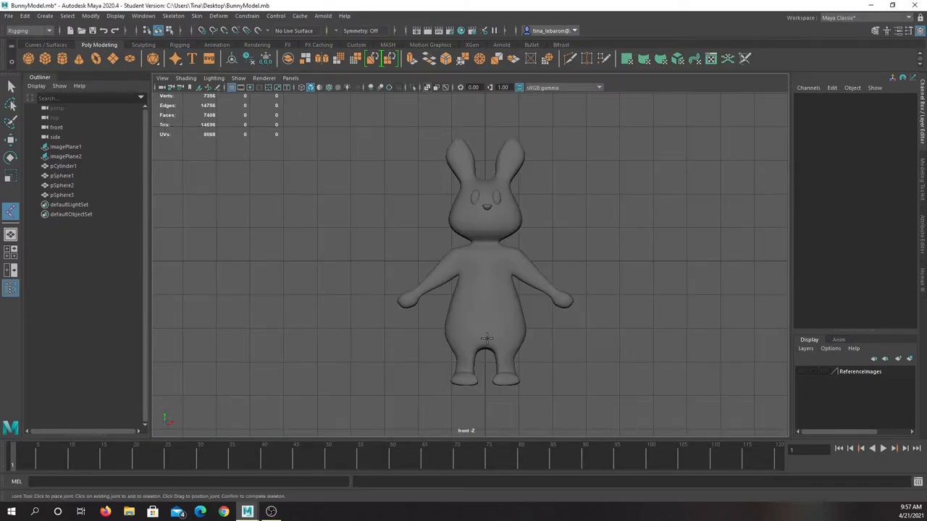
Step: Show the bunny's front view in wireframe shading with hotkey 4
key("4")
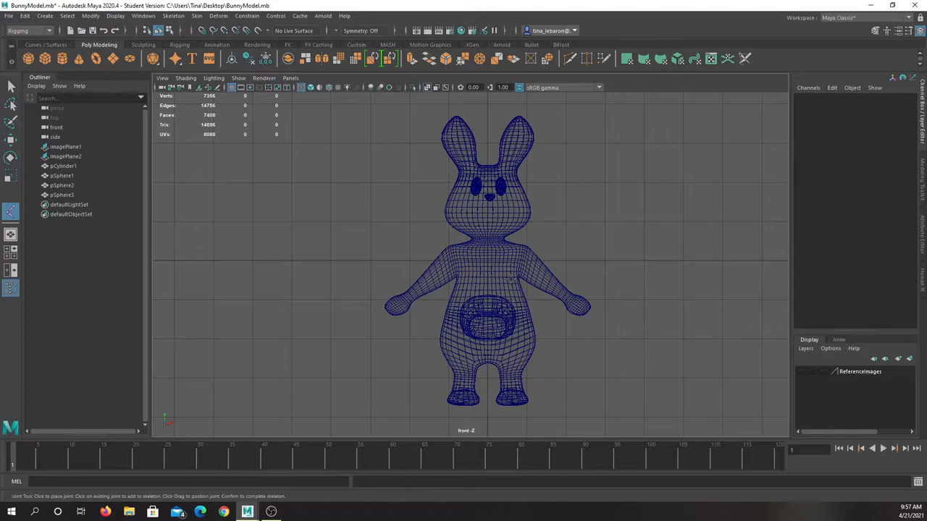
mouse_move(489, 295)
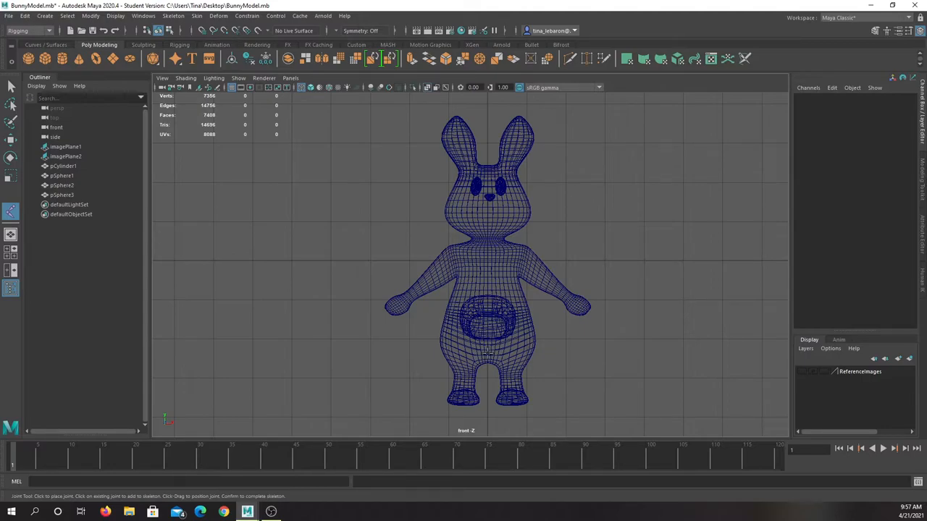
Step: Place three spine joints from the hips up through the torso toward the head
left_click(486, 353)
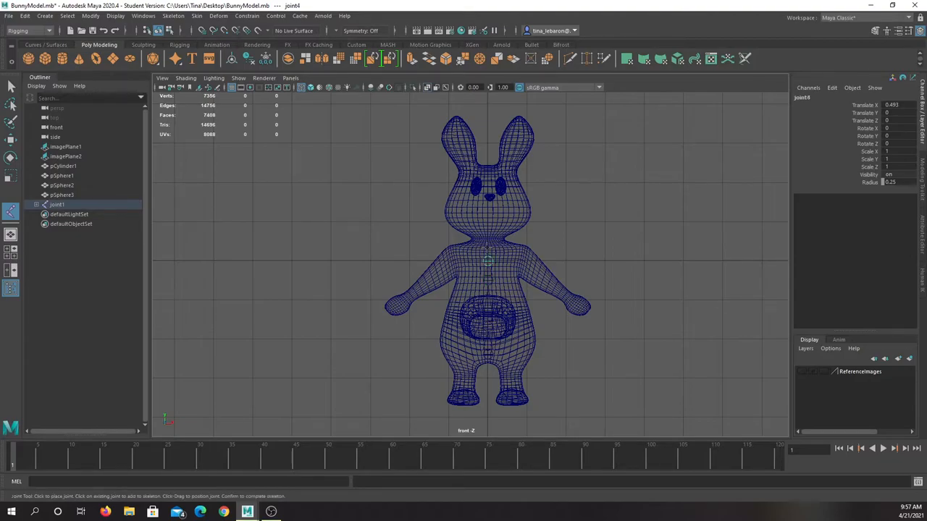
left_click(487, 249)
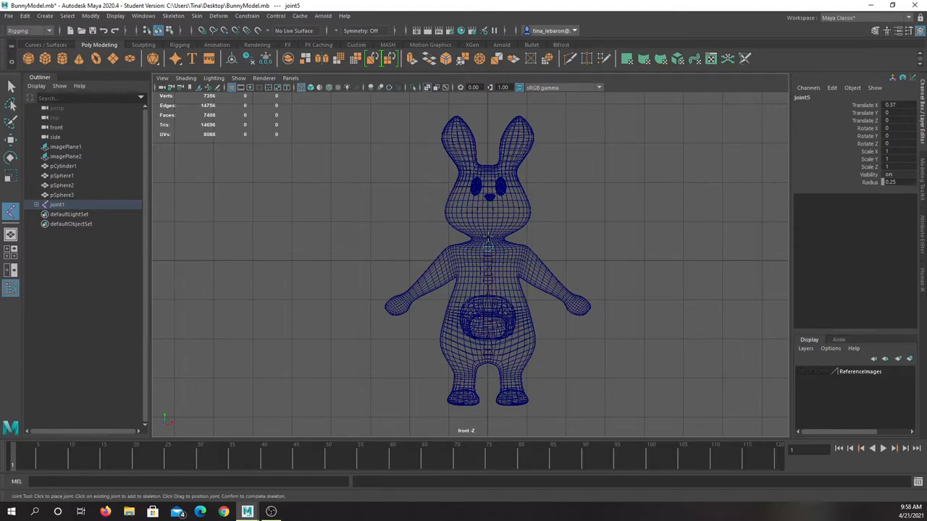
left_click(489, 191)
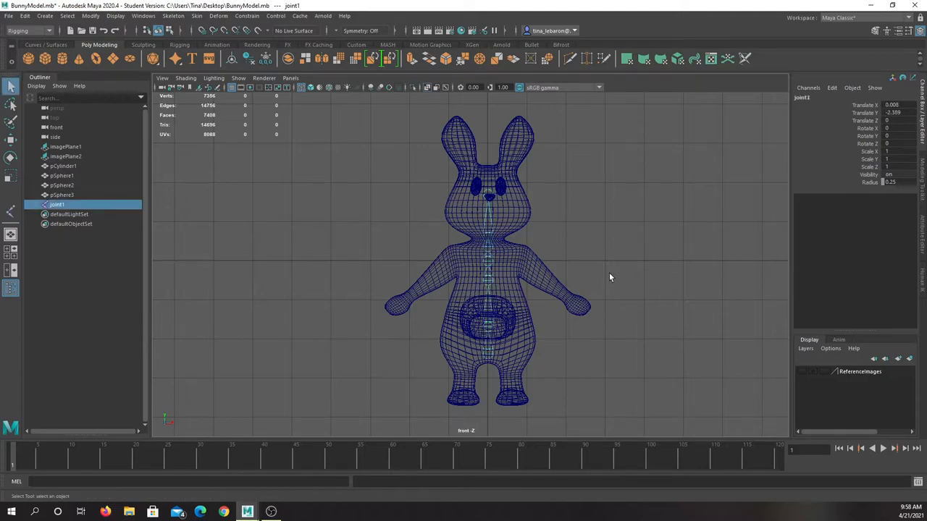
mouse_move(20, 287)
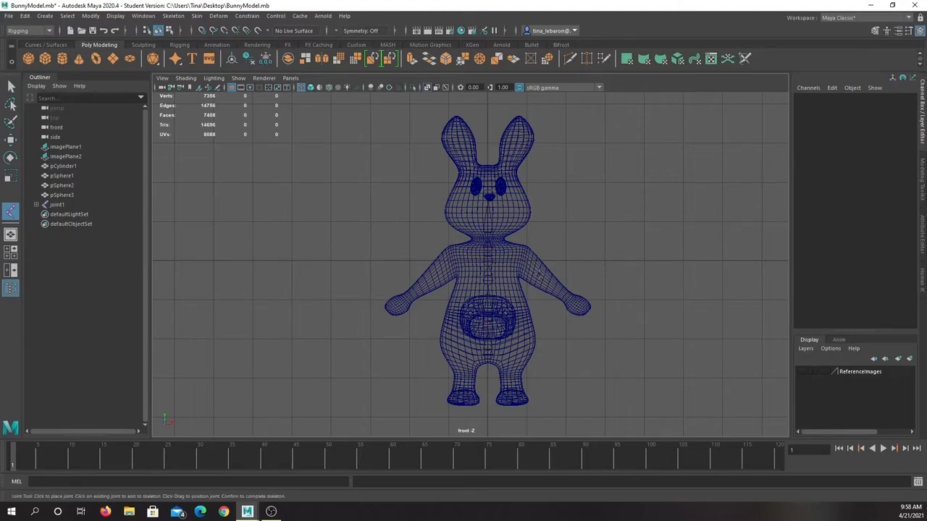
mouse_move(571, 332)
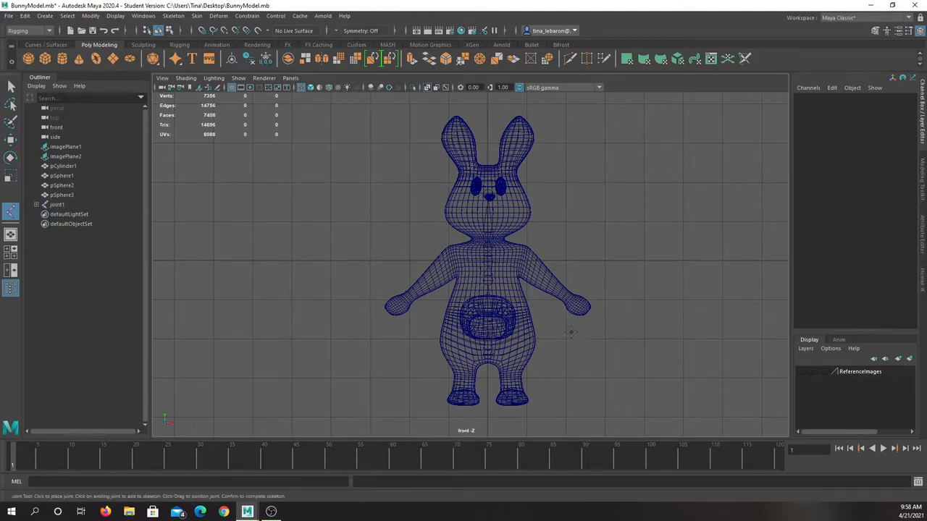
mouse_move(521, 258)
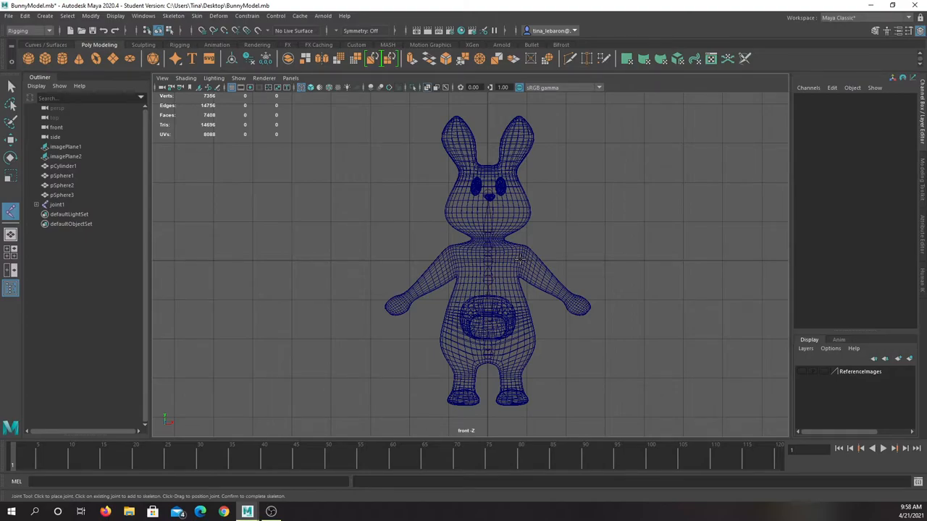
Step: Place a new joint chain from the shoulder along the bunny's arm toward the hand
left_click(520, 259)
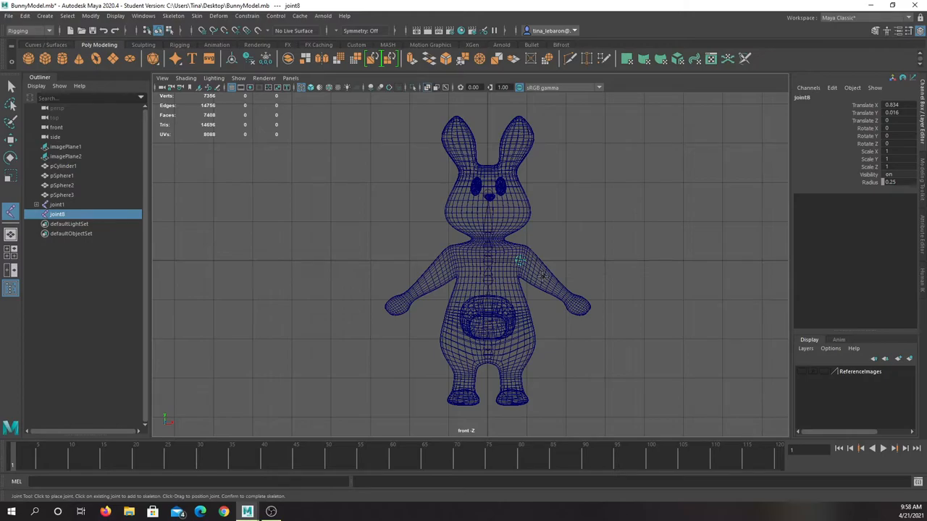
left_click(543, 278)
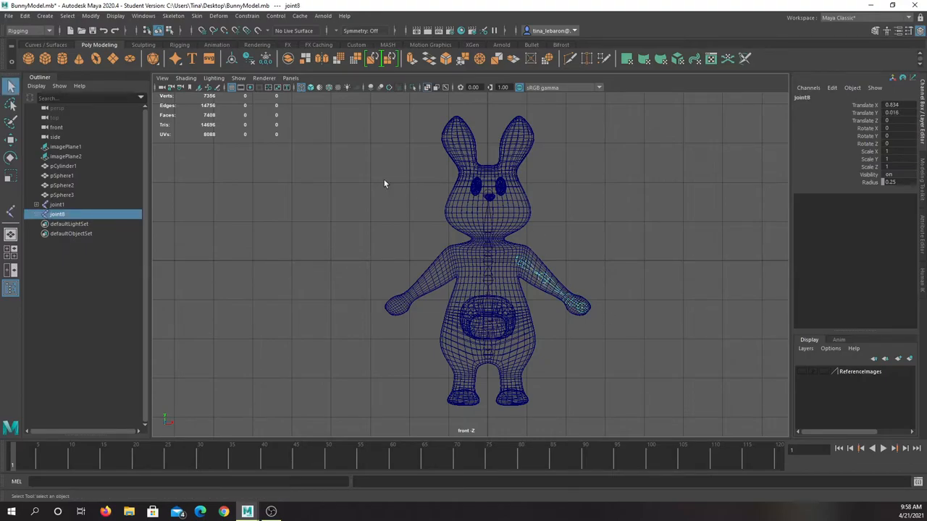
left_click(11, 211)
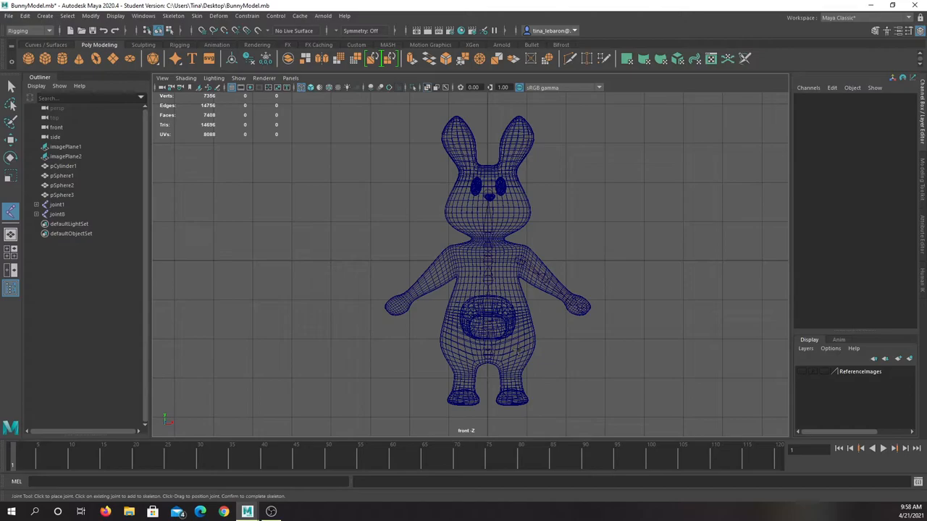
Step: Place hip, knee and ankle joints down the bunny's leg to the foot
left_click(519, 352)
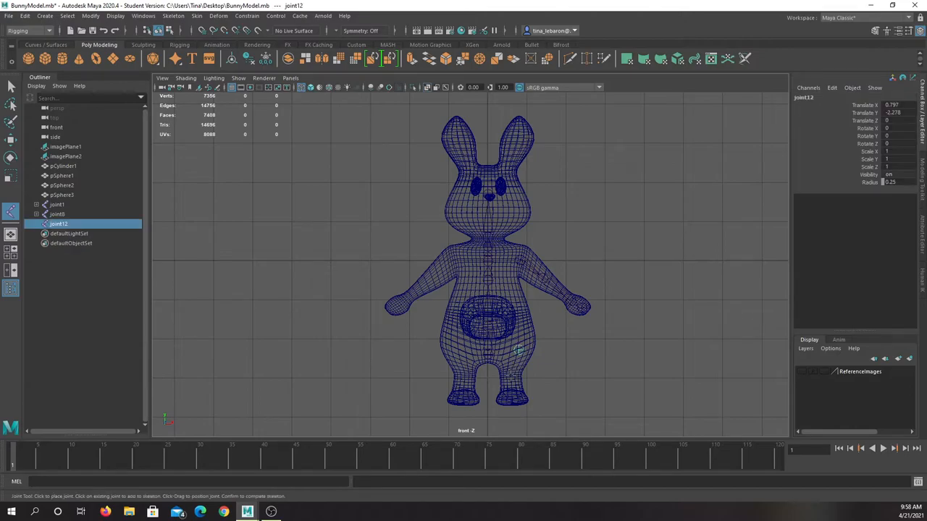
left_click(513, 378)
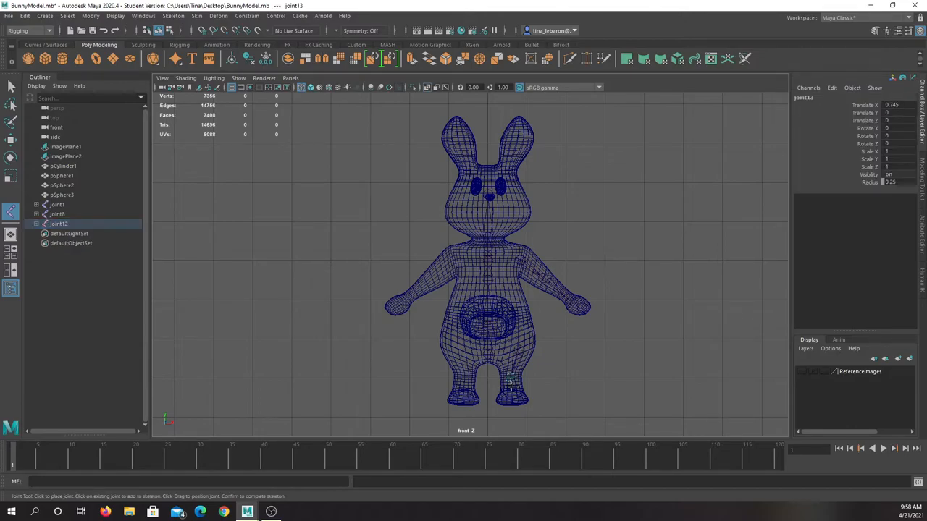
left_click(510, 380)
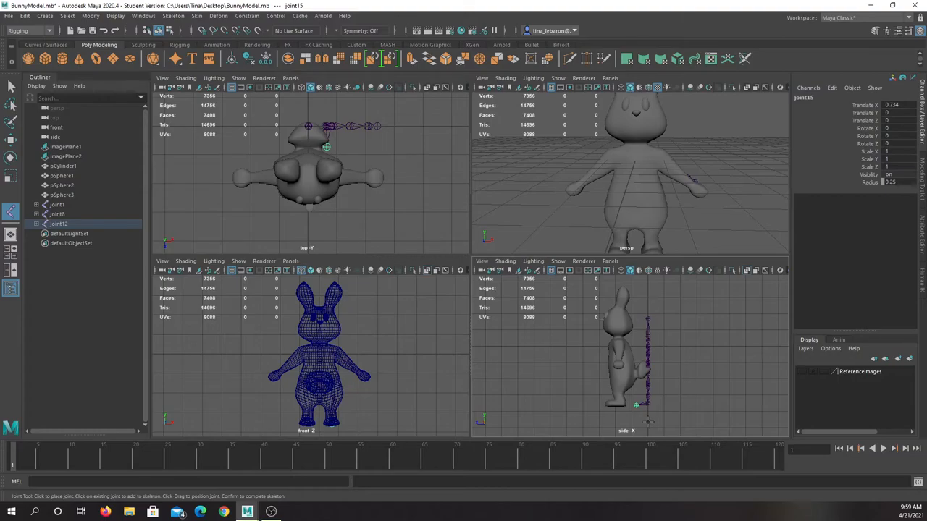
mouse_move(377, 371)
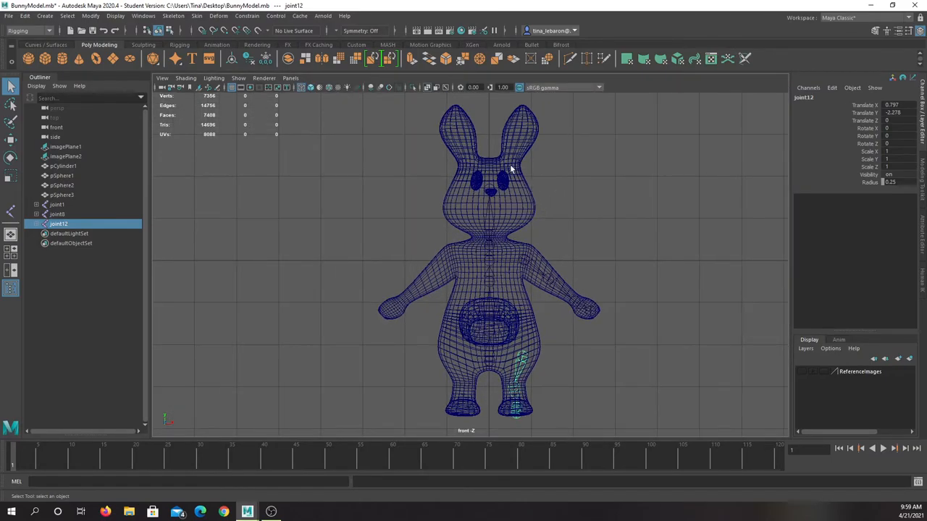
Step: Select the arm chain joint8 with root joint1 so it can be parented
left_click(58, 215)
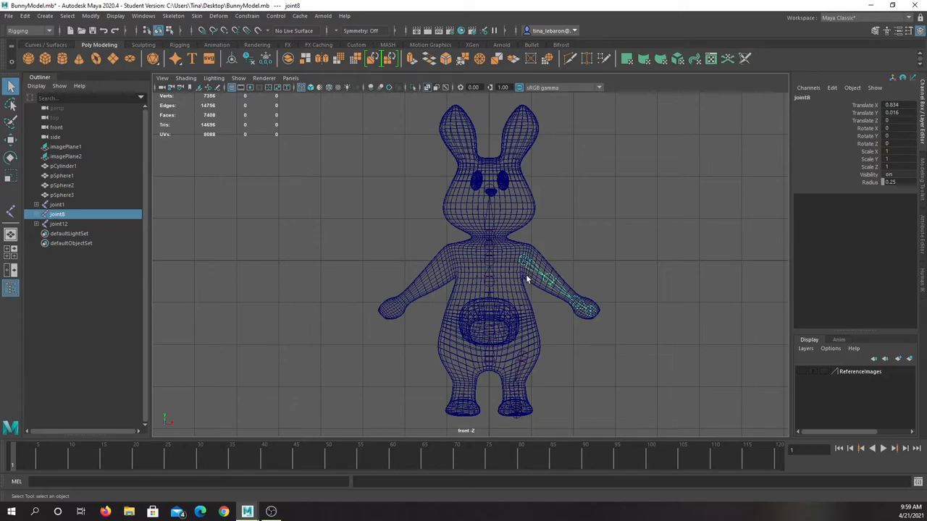
mouse_move(529, 264)
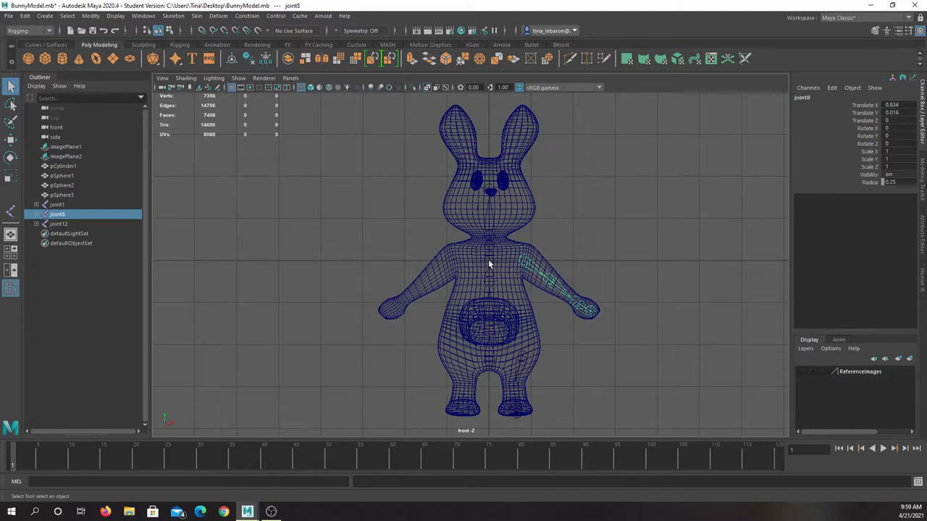
left_click(490, 254)
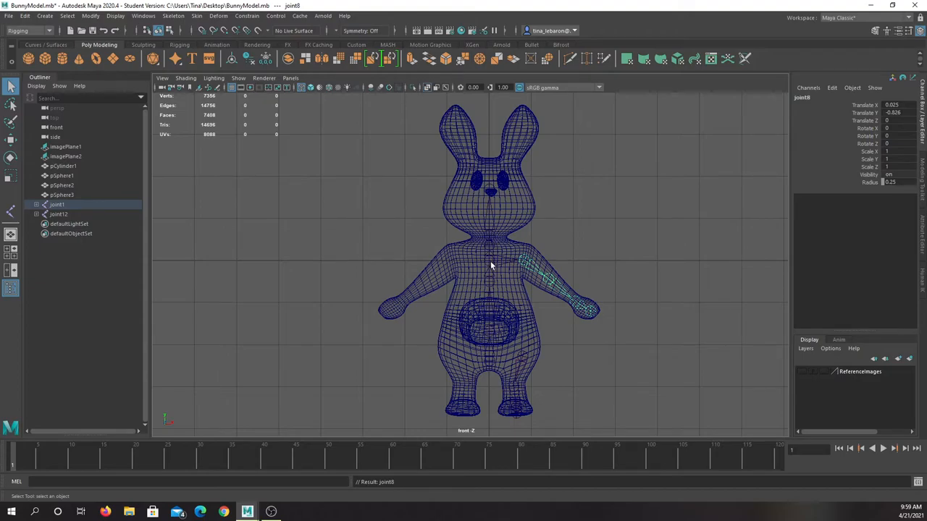
mouse_move(500, 257)
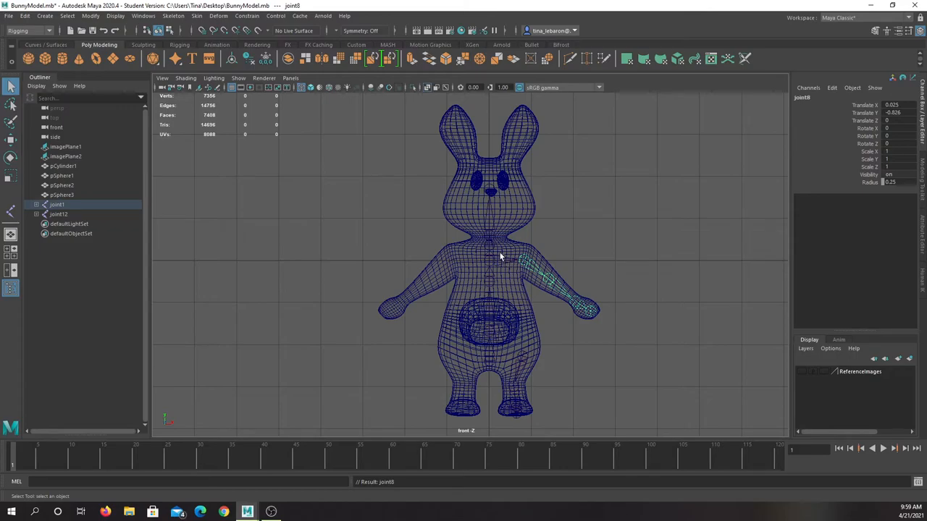
mouse_move(528, 264)
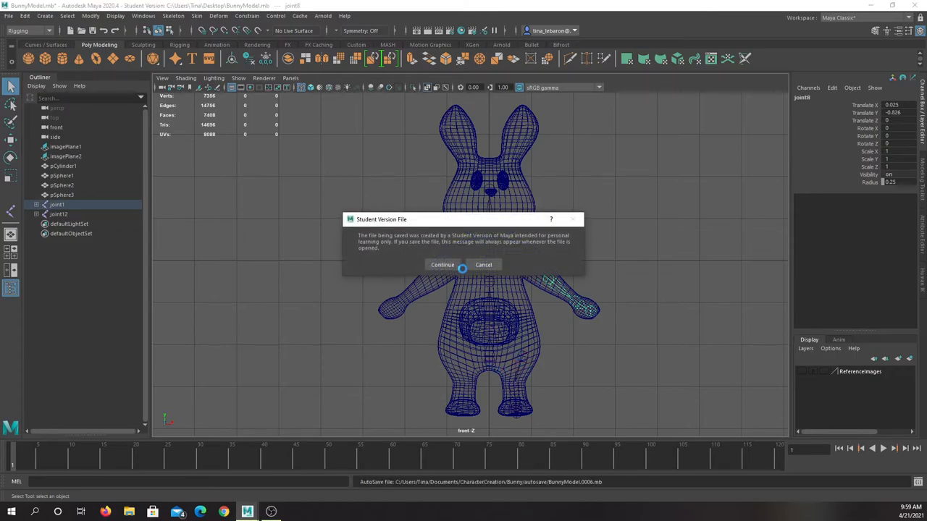
Step: Dismiss the student file warning and select leg joint12 with root joint1 for parenting
left_click(443, 264)
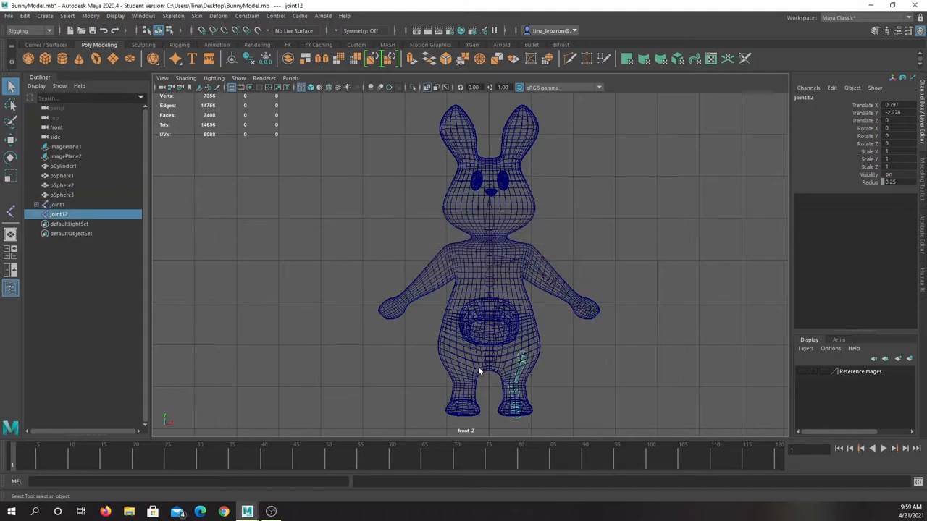
left_click(58, 205)
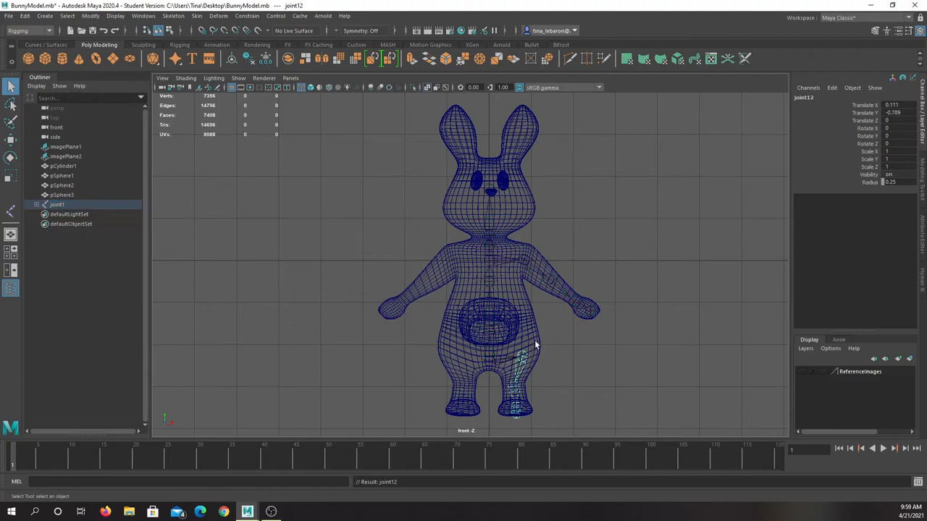
mouse_move(509, 174)
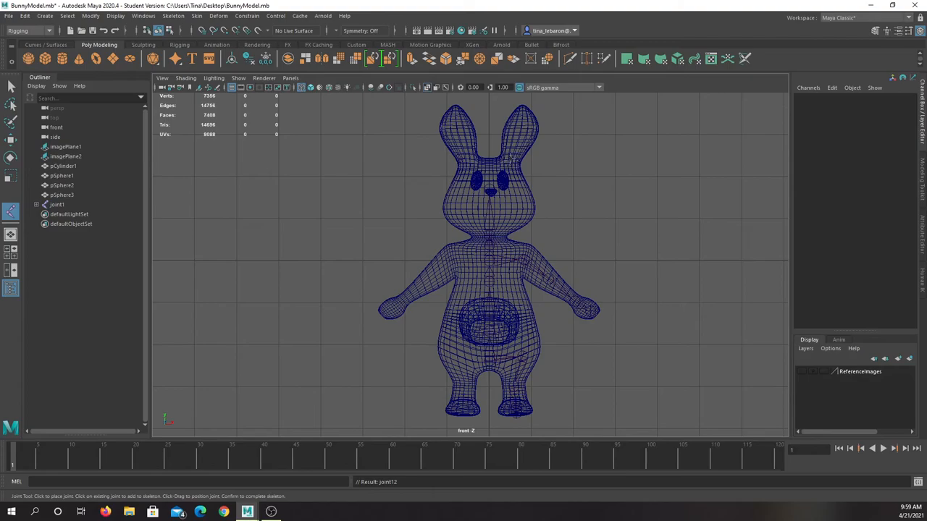
mouse_move(510, 163)
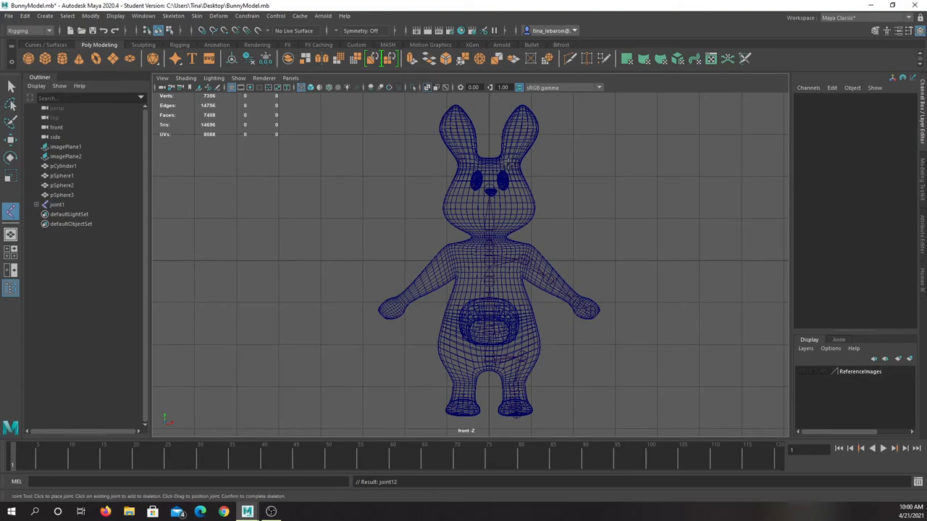
Step: Place the first ear joint at the base of the bunny's ear
left_click(514, 145)
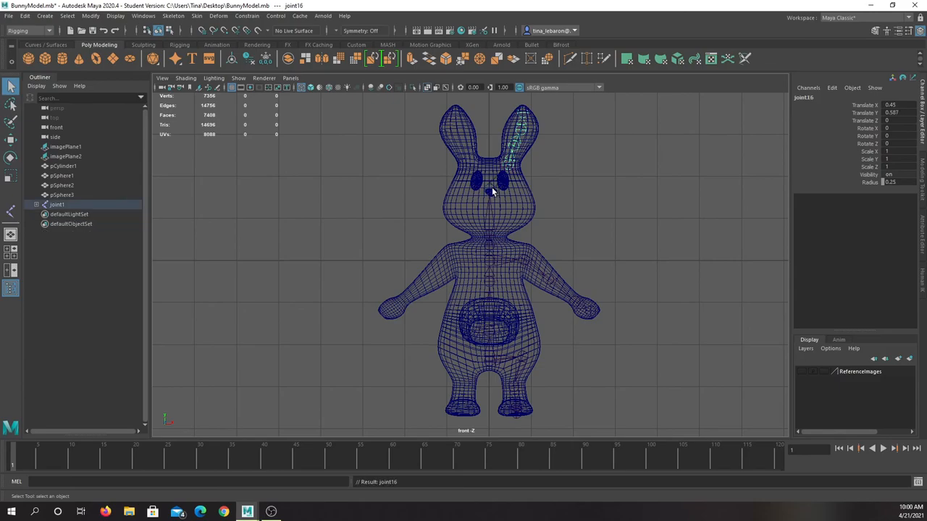
mouse_move(580, 293)
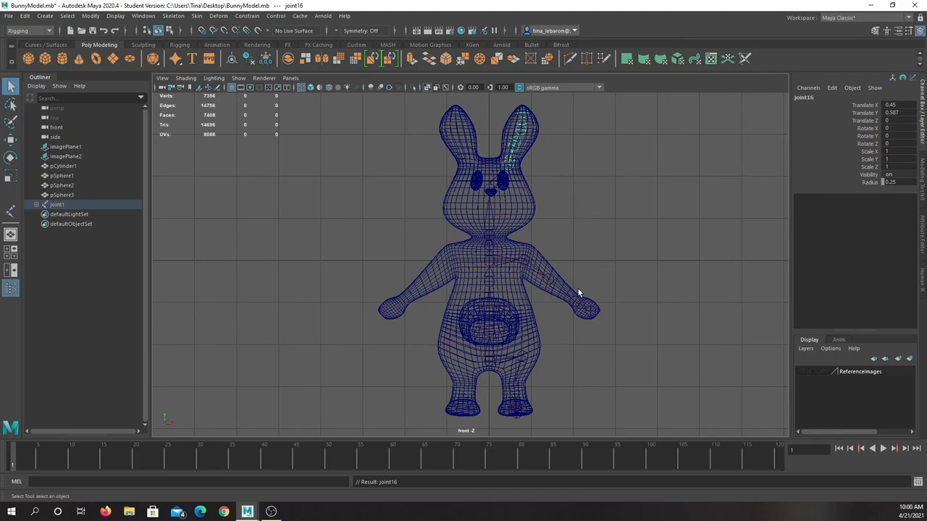
mouse_move(605, 312)
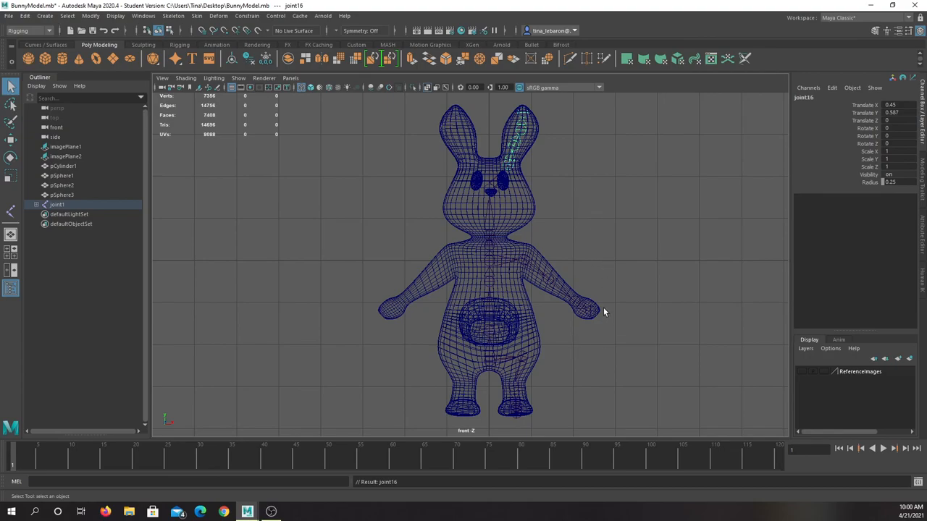